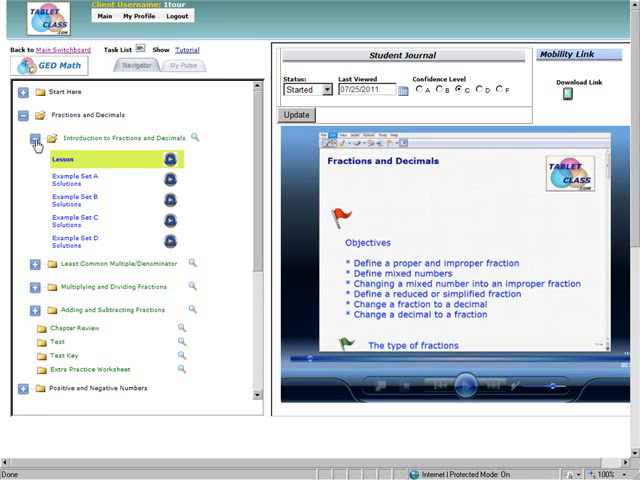
Collapse 'Introduction to Fractions and Decimals' and toggle the Fractions and Decimals chapter in the Navigator tree
left_click(40, 115)
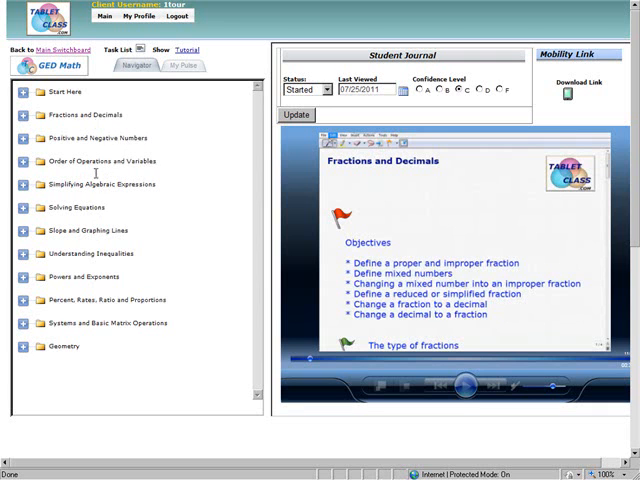
left_click(23, 114)
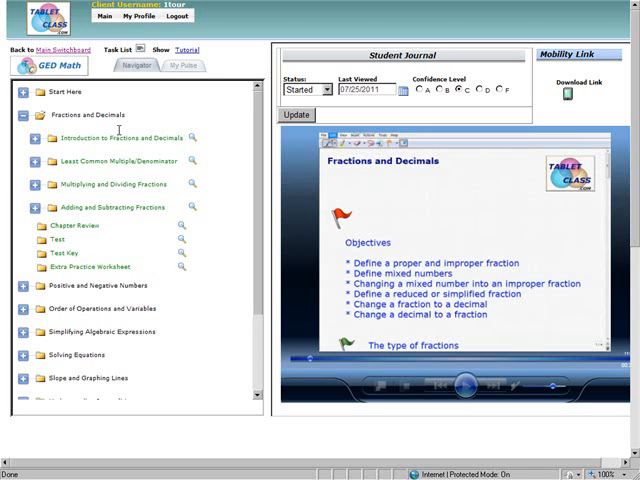
mouse_move(451, 261)
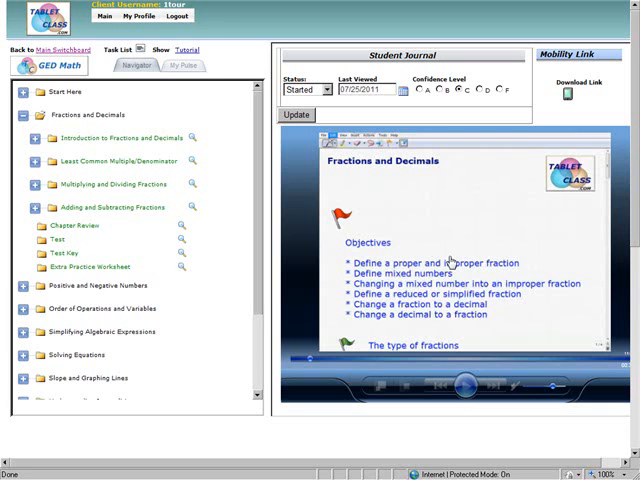
mouse_move(348, 370)
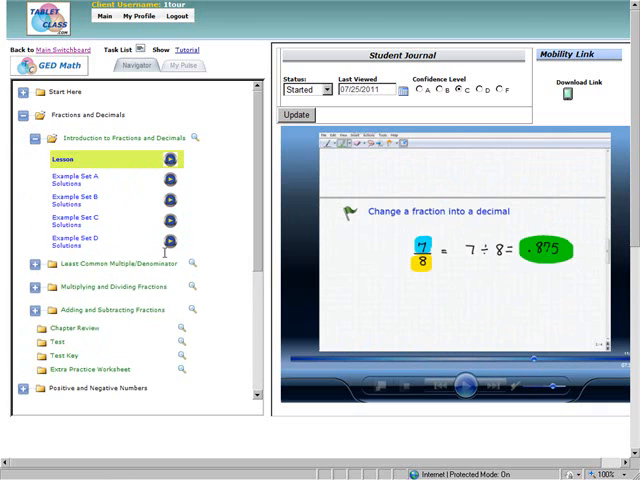
mouse_move(487, 347)
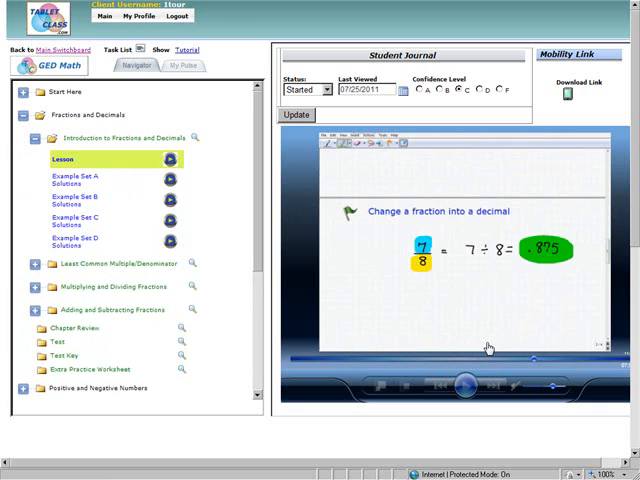